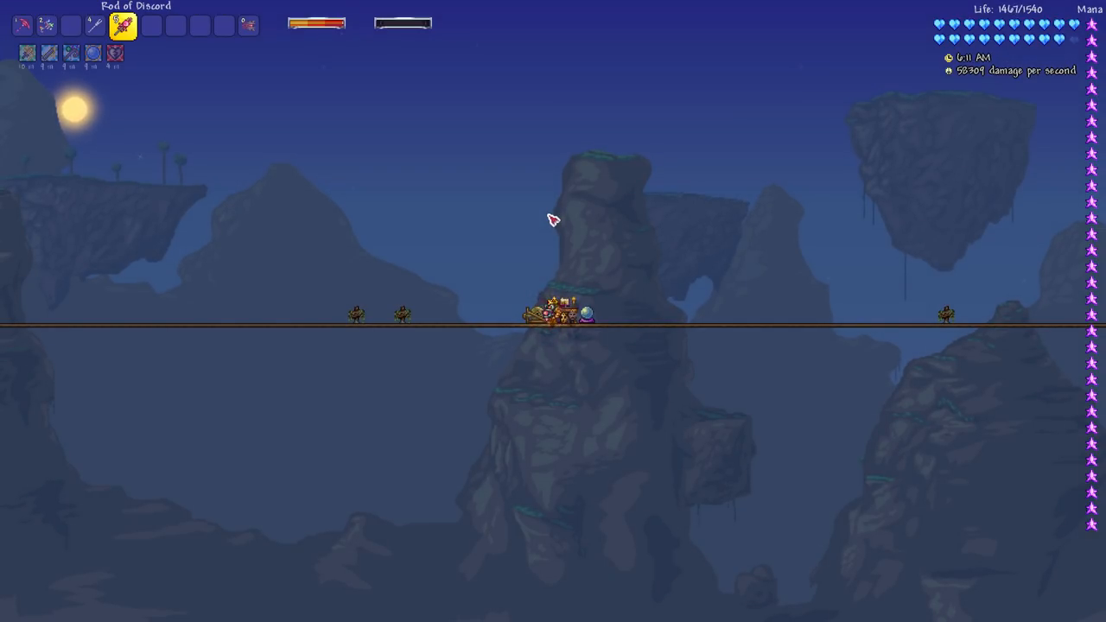
# Activate the buff potions, then bring up the inventory and crafting screen.
pyautogui.press('escape')
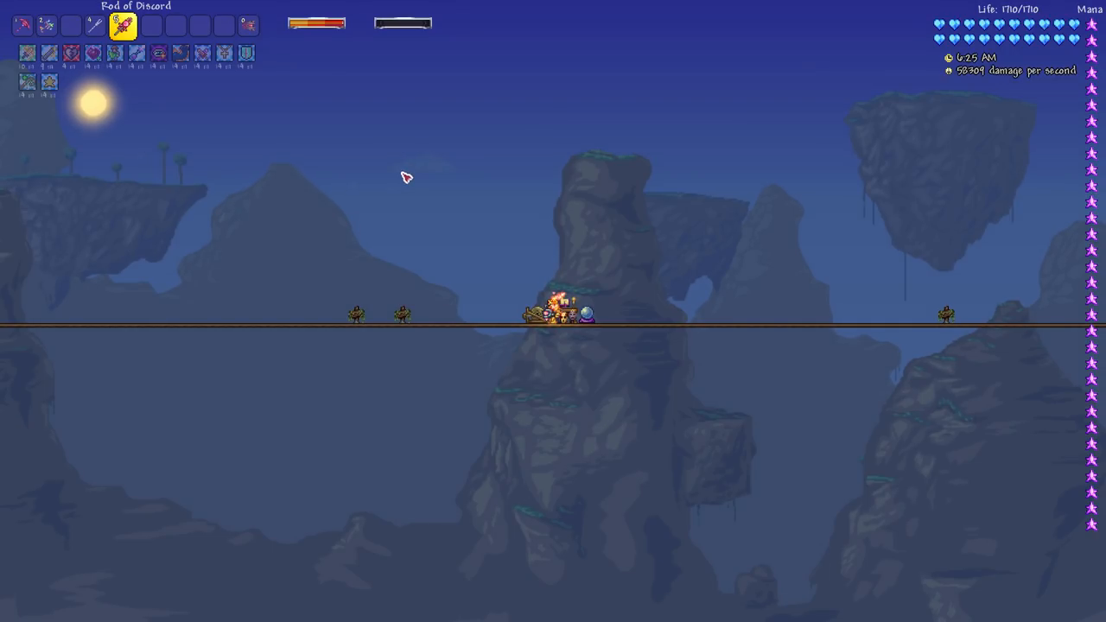
pyautogui.press('escape')
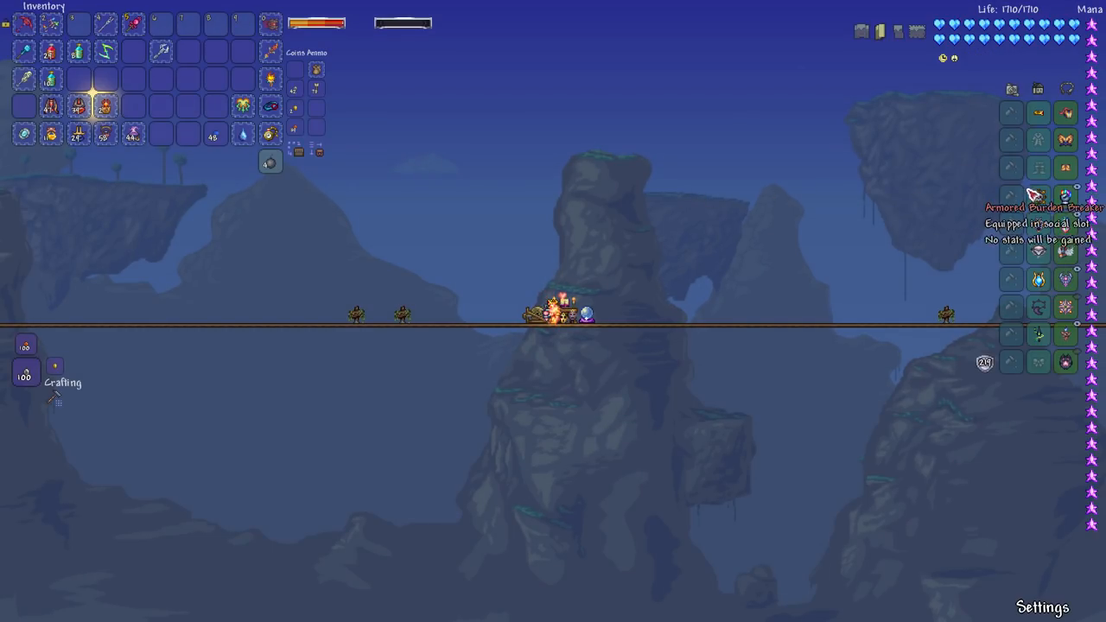